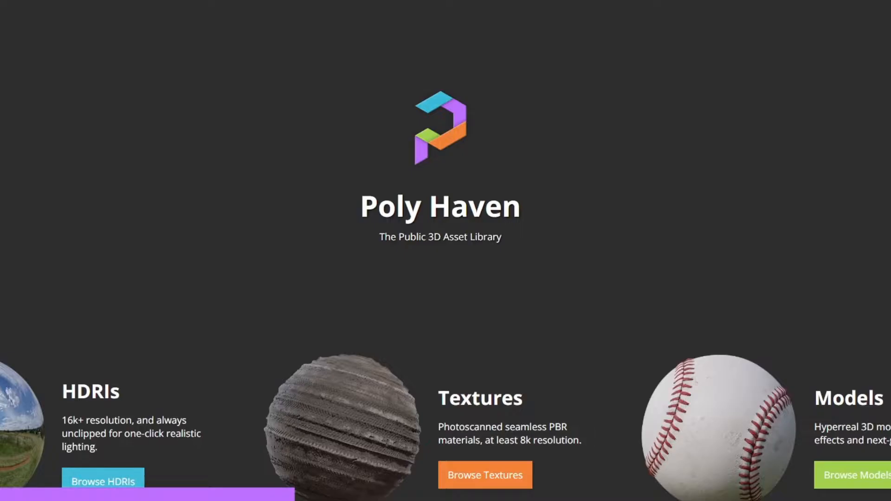
Browse into Poly Haven's free texture library and look through the texture grid
{"action": "scroll", "scroll_direction": "down", "scroll_amount": 3}
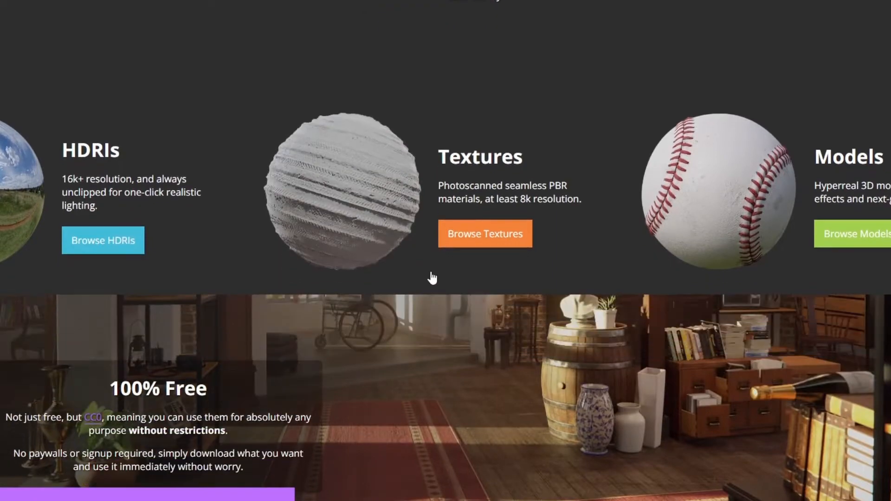
{"action": "left_click", "coordinate": [484, 234]}
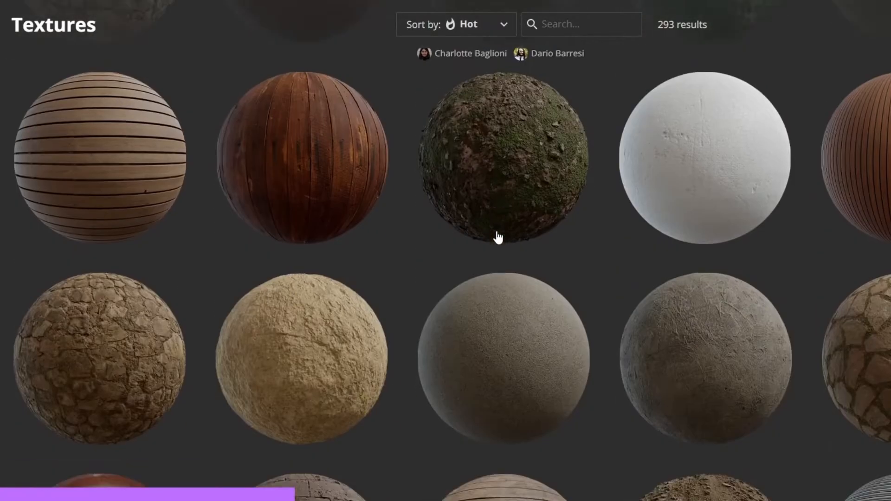
{"action": "scroll", "scroll_direction": "down", "scroll_amount": 3}
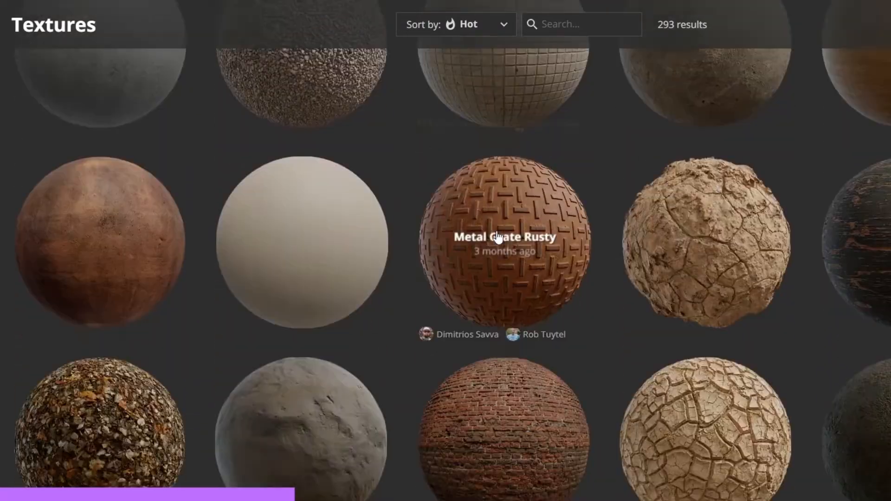
{"action": "left_click", "coordinate": [503, 239]}
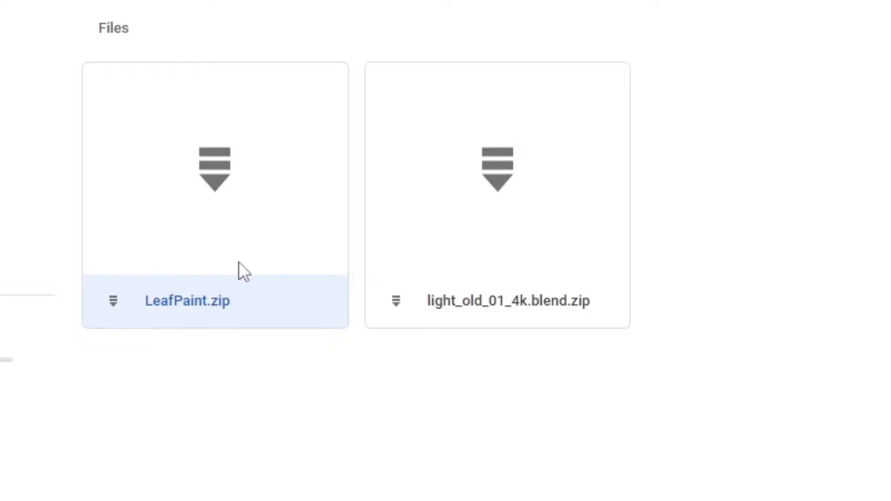
{"action": "mouse_move", "coordinate": [213, 193]}
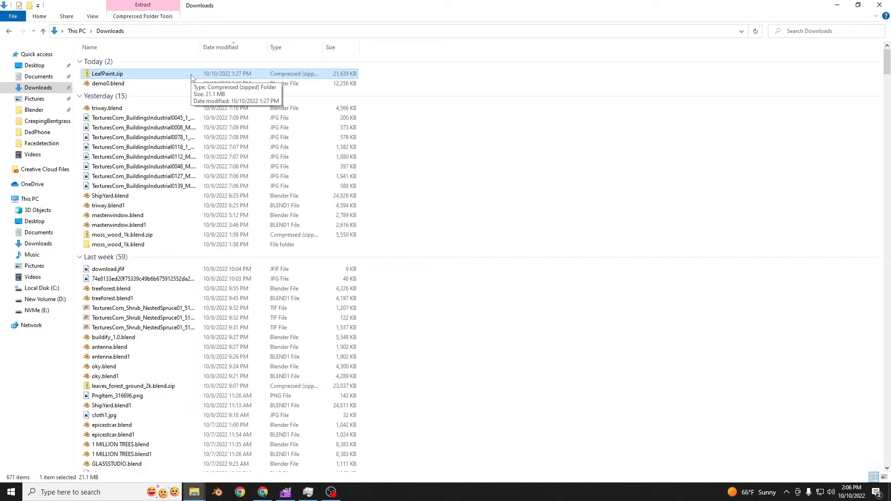
Extract LeafPaint.zip into the LeafPaint folder and open LeafPaint.blend in Blender
{"action": "right_click", "coordinate": [107, 74]}
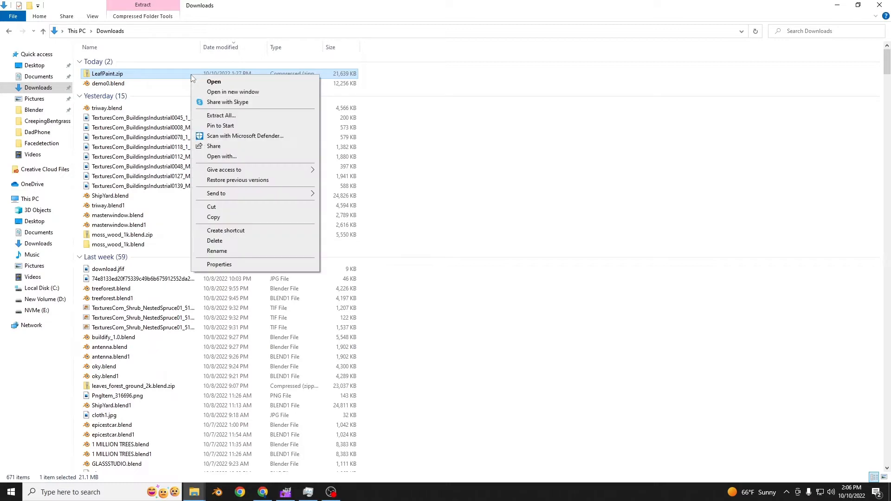
{"action": "left_click", "coordinate": [220, 116]}
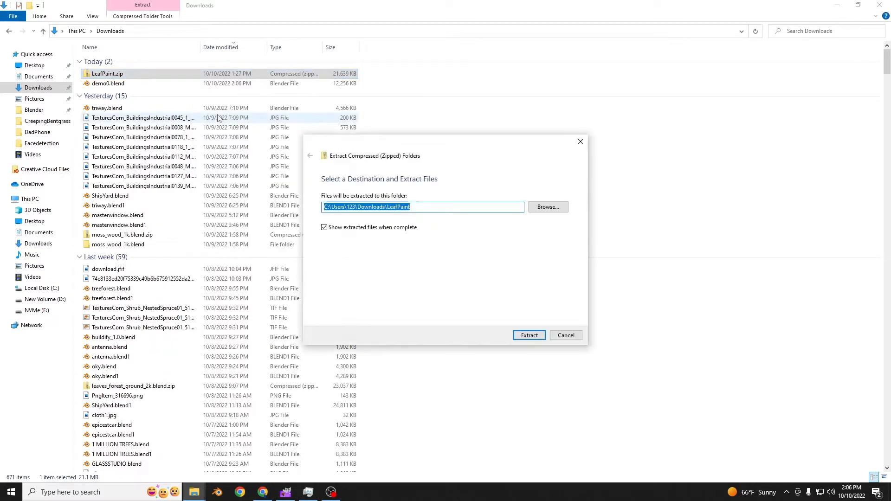
{"action": "left_click", "coordinate": [528, 335]}
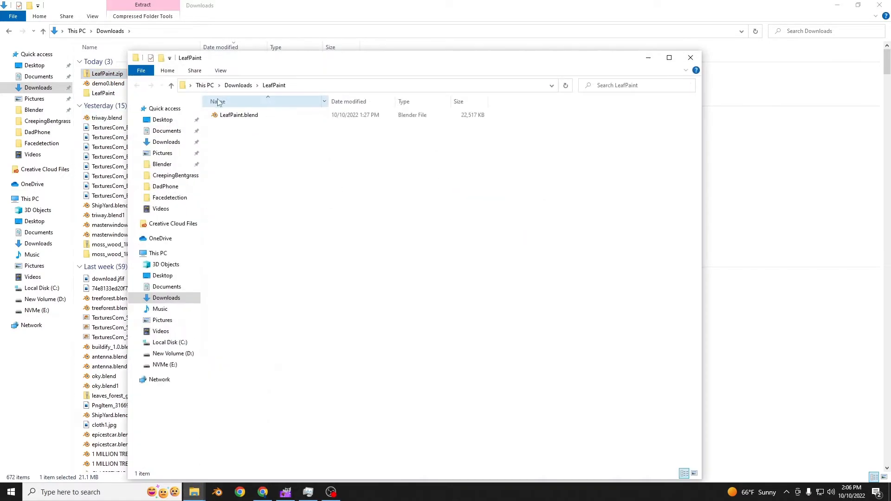
{"action": "double_click", "coordinate": [239, 115]}
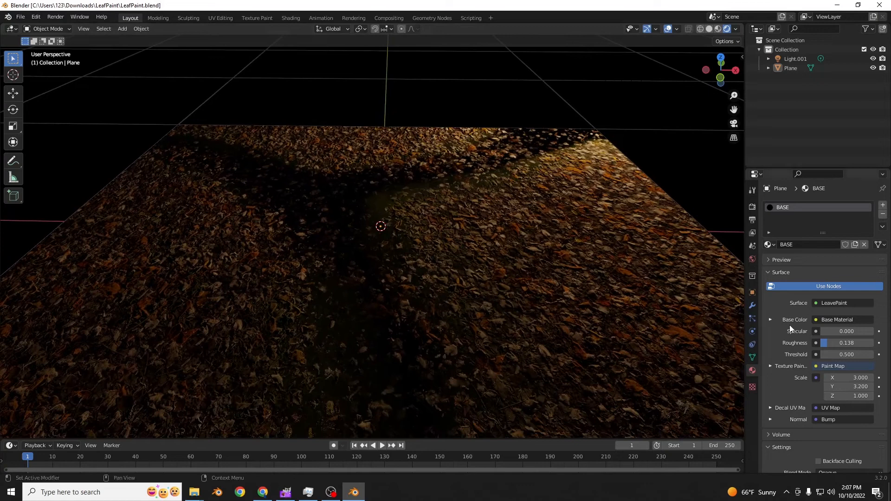
Load the red brick diffuse image from the recent textures folder as the BASE material's Base Color
{"action": "left_click", "coordinate": [770, 319]}
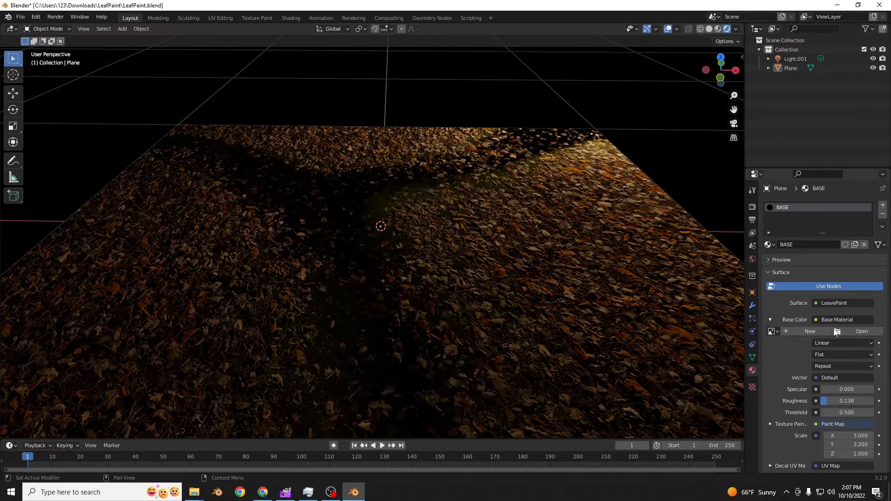
{"action": "left_click", "coordinate": [861, 331]}
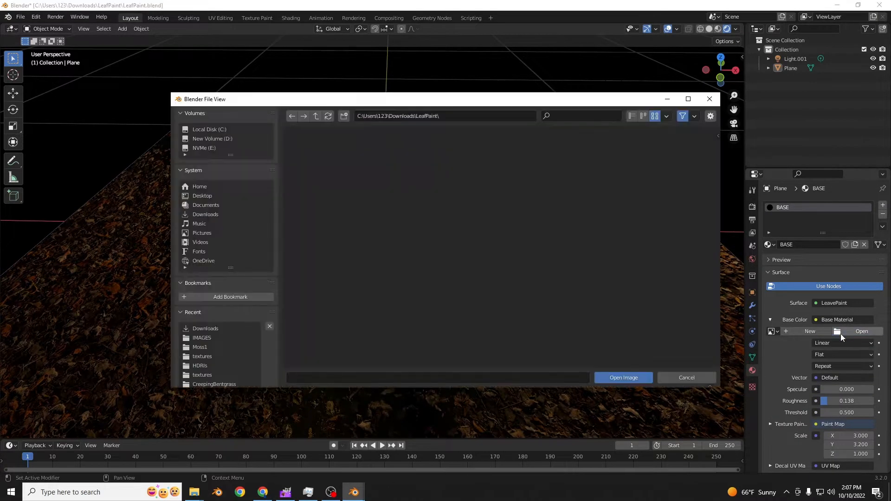
{"action": "scroll", "scroll_direction": "down", "scroll_amount": 3}
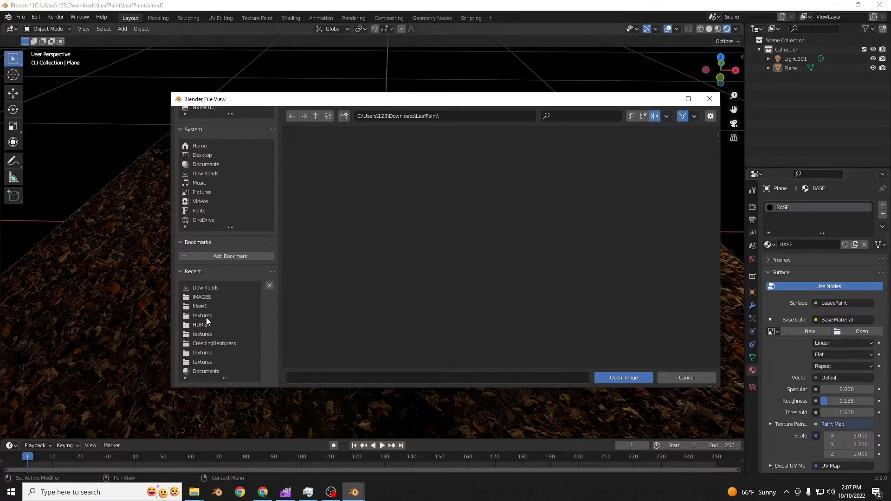
{"action": "left_click", "coordinate": [623, 377]}
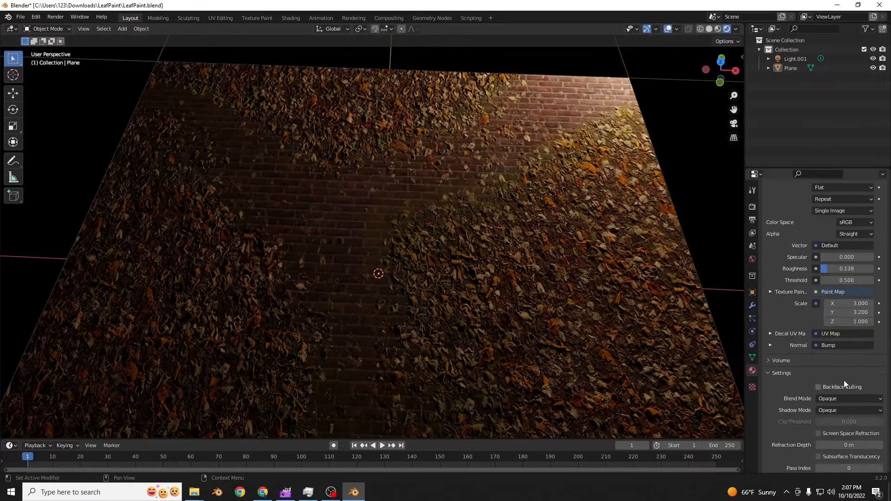
{"action": "left_click", "coordinate": [771, 345]}
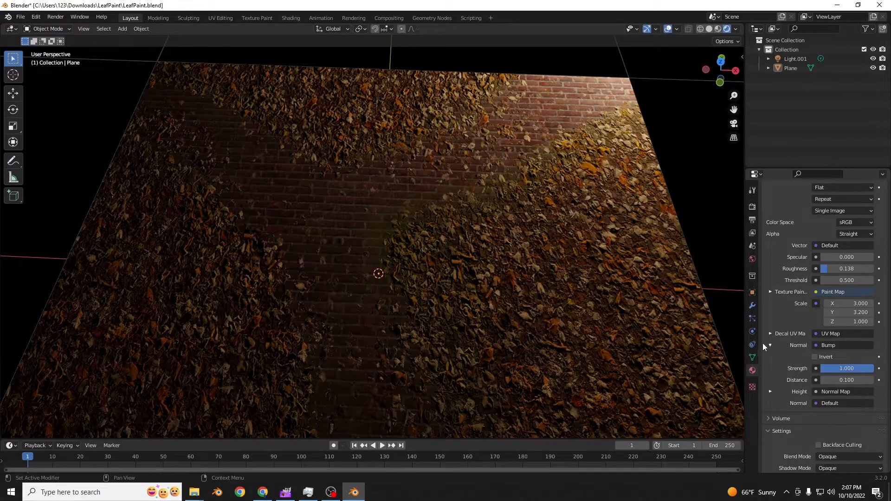
Load red_brick_03_disp_2k.png from the textures folder as the bump Height image
{"action": "left_click", "coordinate": [769, 391]}
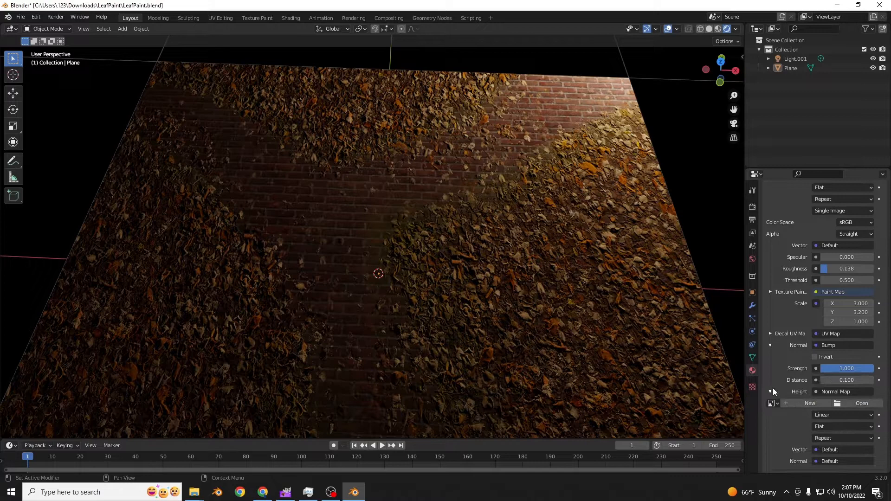
{"action": "left_click", "coordinate": [861, 403]}
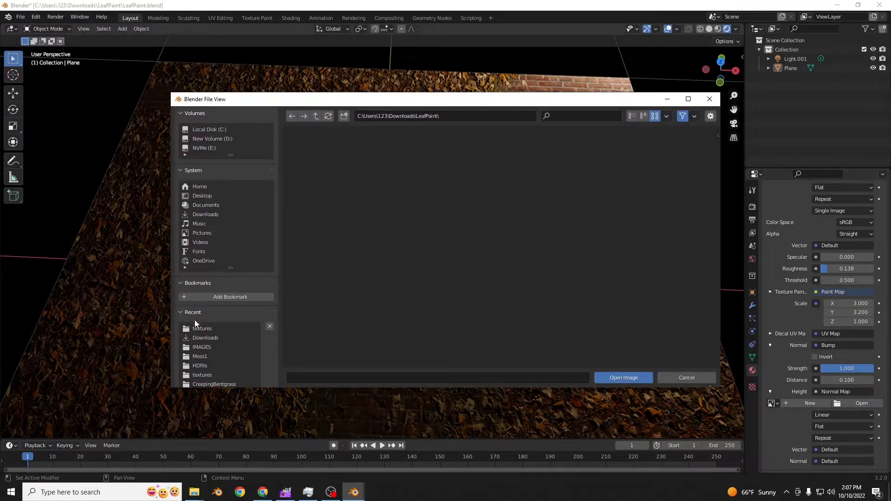
{"action": "left_click", "coordinate": [623, 377]}
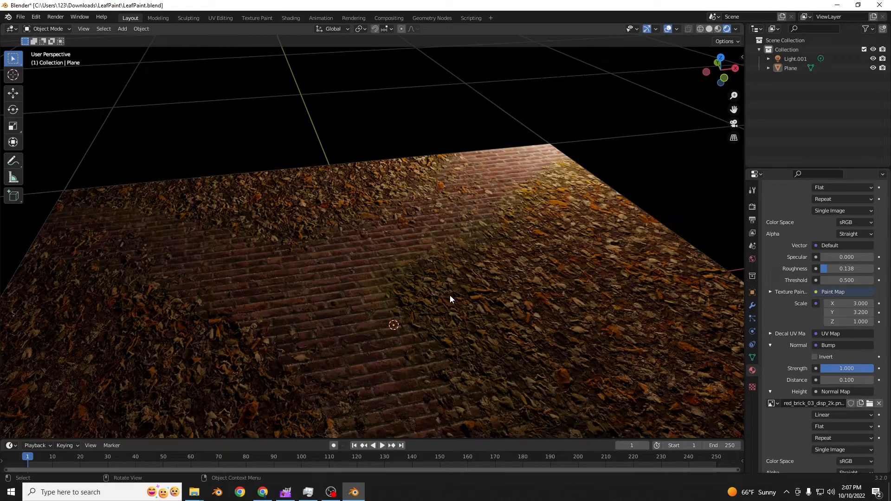
{"action": "mouse_move", "coordinate": [438, 191]}
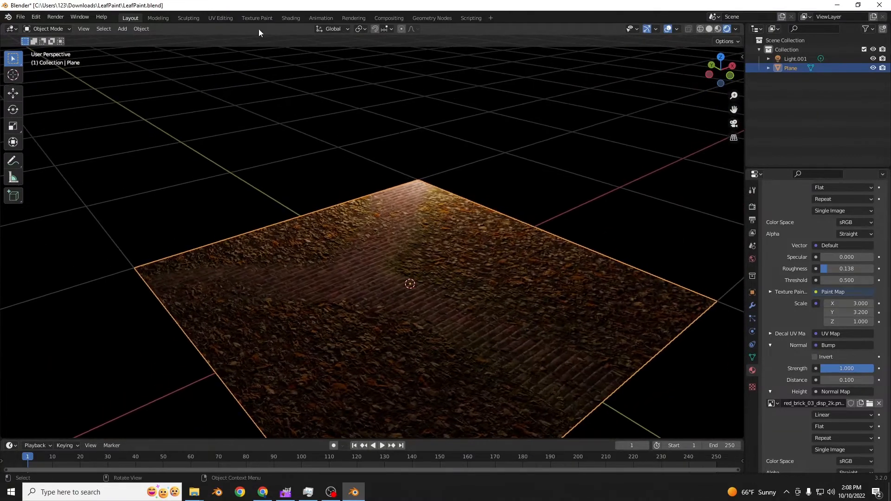
Enter Texture Paint on the plane with the BASE Base Color slot active
{"action": "left_click", "coordinate": [220, 17]}
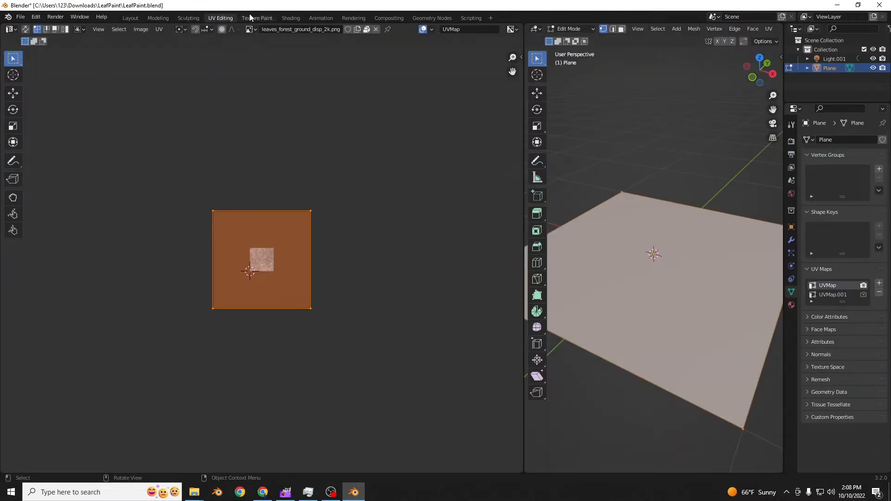
{"action": "left_click", "coordinate": [256, 17]}
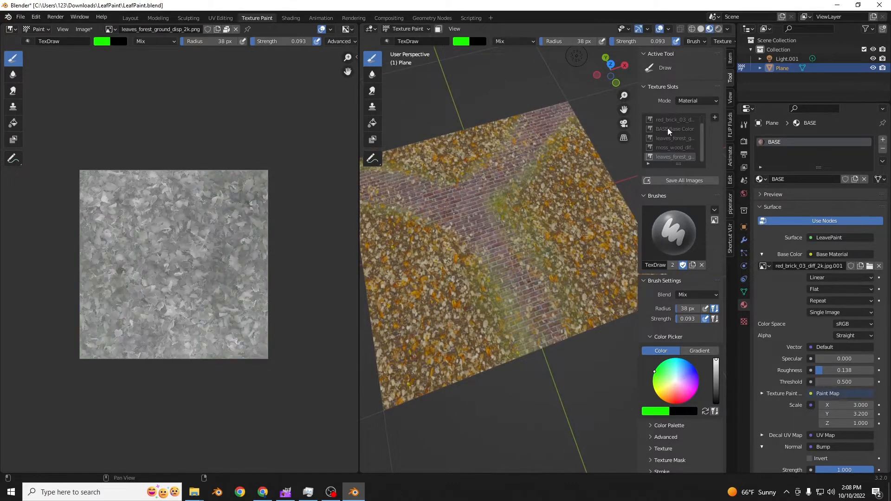
{"action": "left_click", "coordinate": [673, 129]}
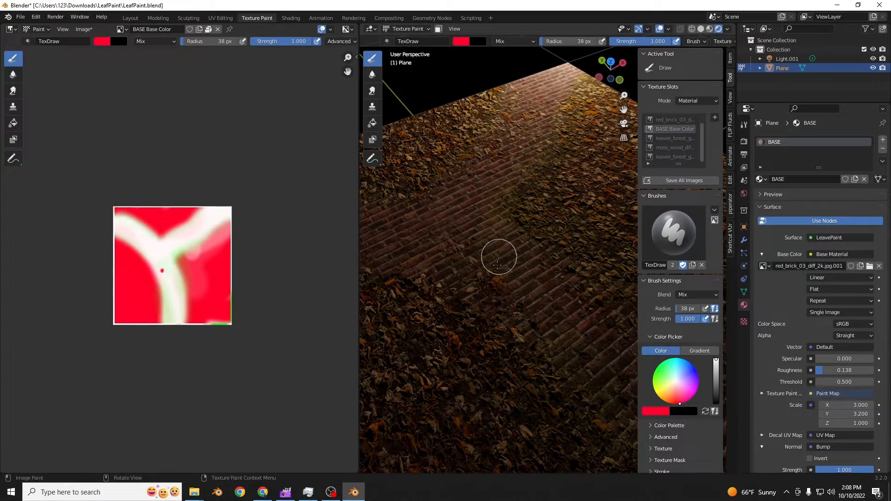
Fill the BASE Base Color paint map with white so the whole plane shows bare brick
{"action": "left_click", "coordinate": [678, 380]}
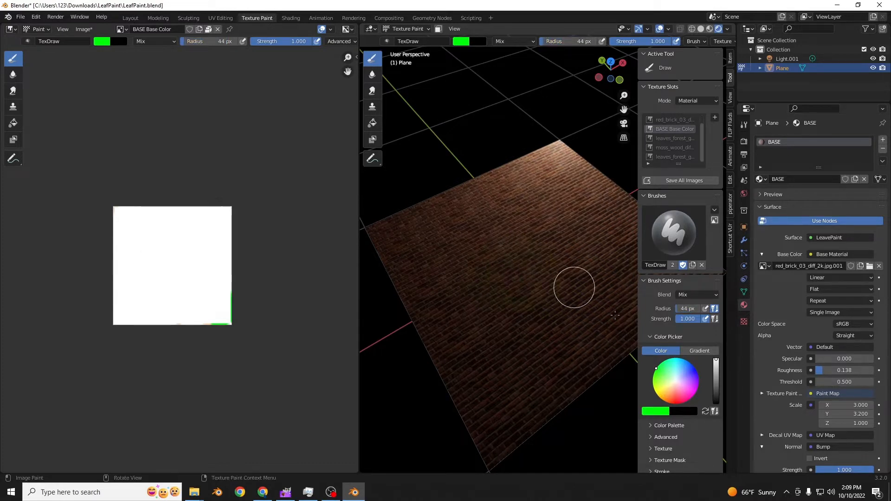
Pick red as the brush colour for painting leaves back onto the plane
{"action": "left_click", "coordinate": [655, 411]}
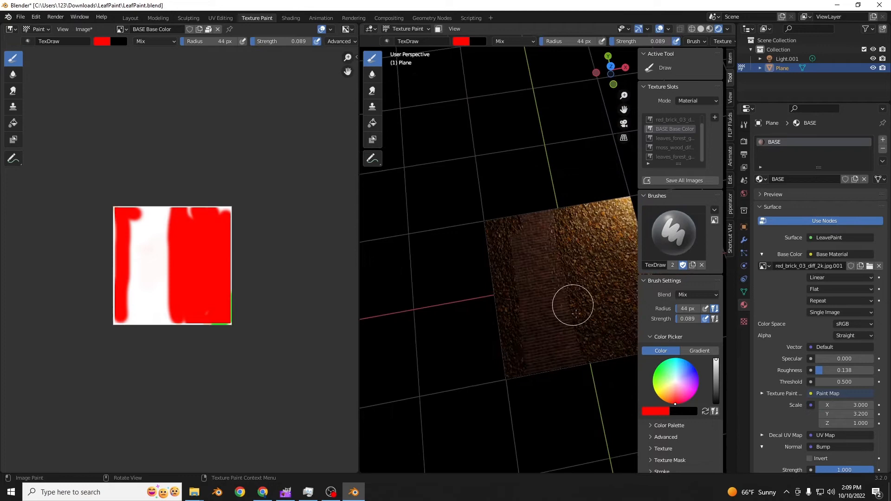
{"action": "mouse_move", "coordinate": [500, 238]}
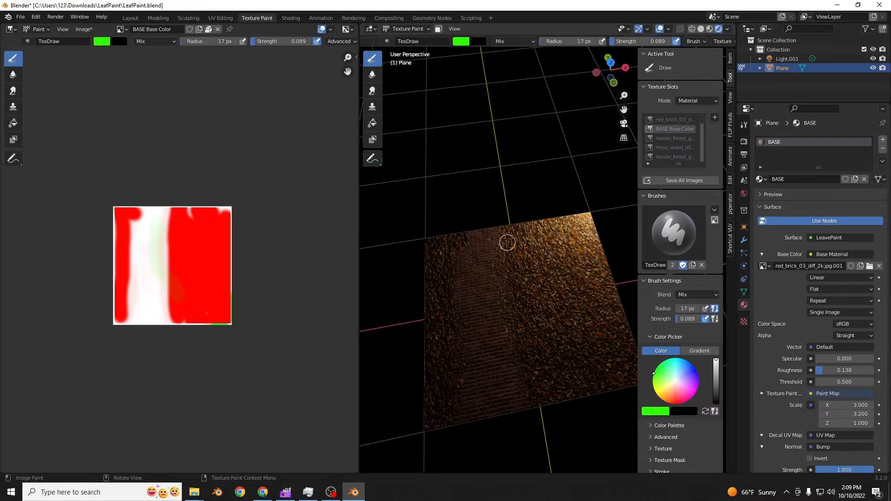
{"action": "mouse_move", "coordinate": [521, 365]}
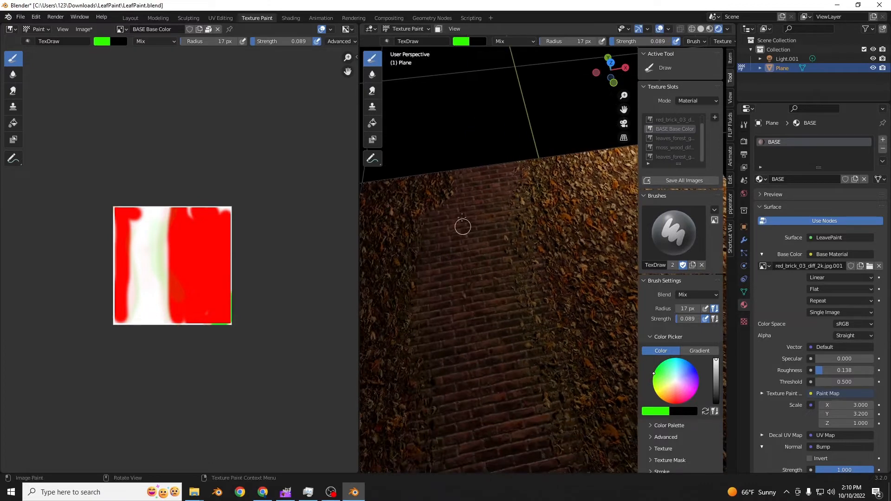
{"action": "mouse_move", "coordinate": [457, 173]}
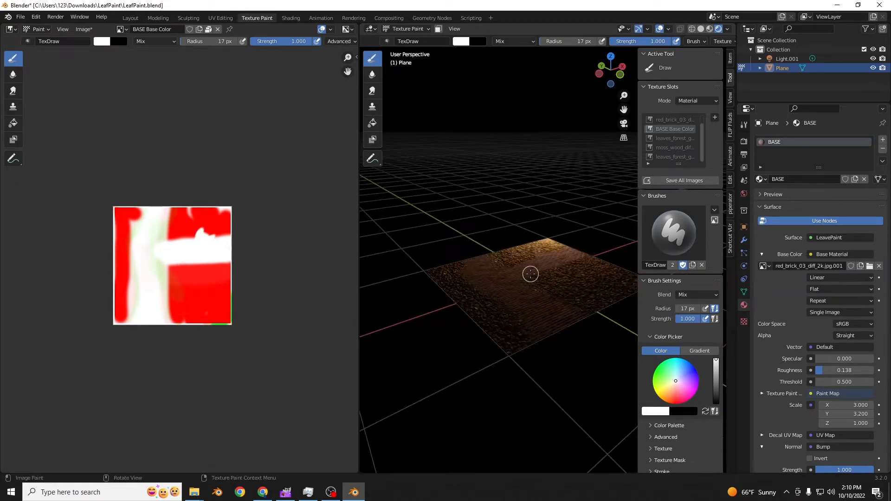
Return to the Layout workspace to view the painted plane with its brick path
{"action": "left_click", "coordinate": [130, 18]}
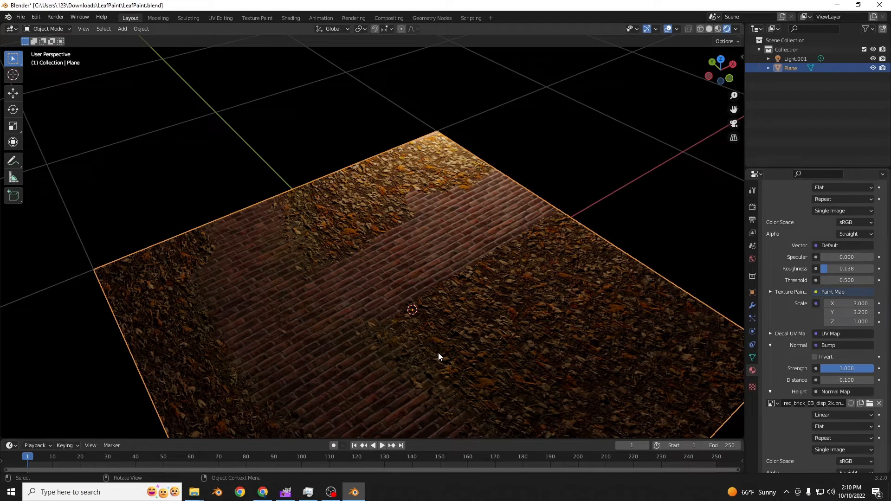
{"action": "mouse_move", "coordinate": [396, 293]}
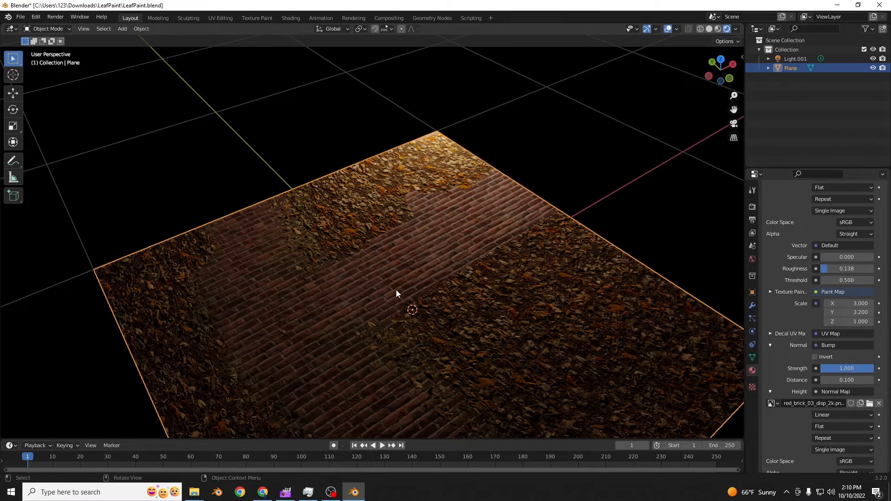
Load building.blend in place of the LeafPaint demo plane
{"action": "key", "text": "ctrl+c"}
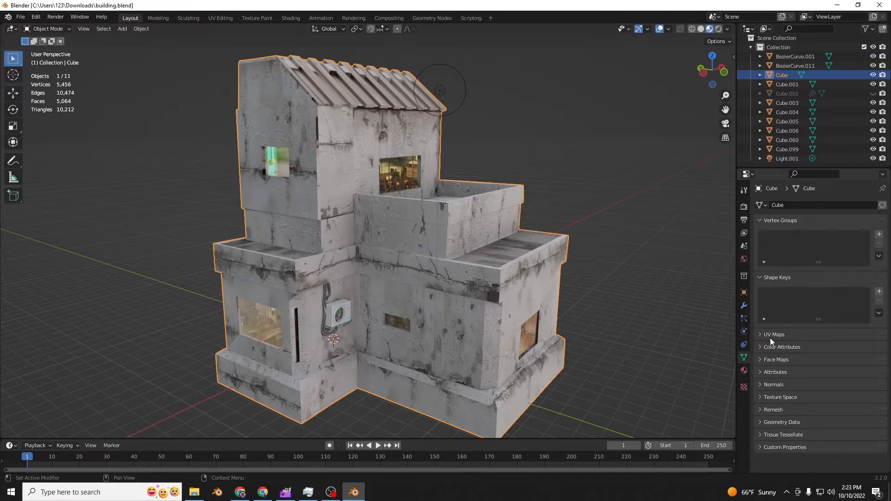
Add a second UV map UVMap.001 to the Cube mesh and select the building material slot
{"action": "left_click", "coordinate": [772, 334]}
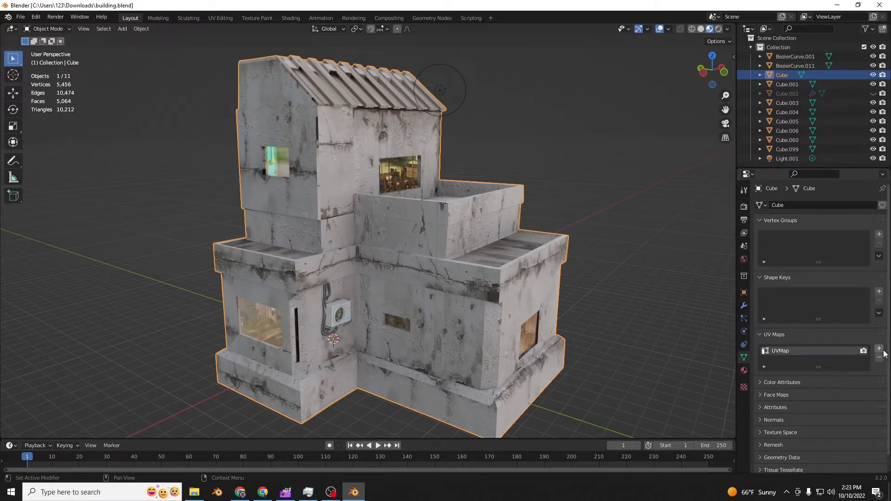
{"action": "left_click", "coordinate": [878, 347]}
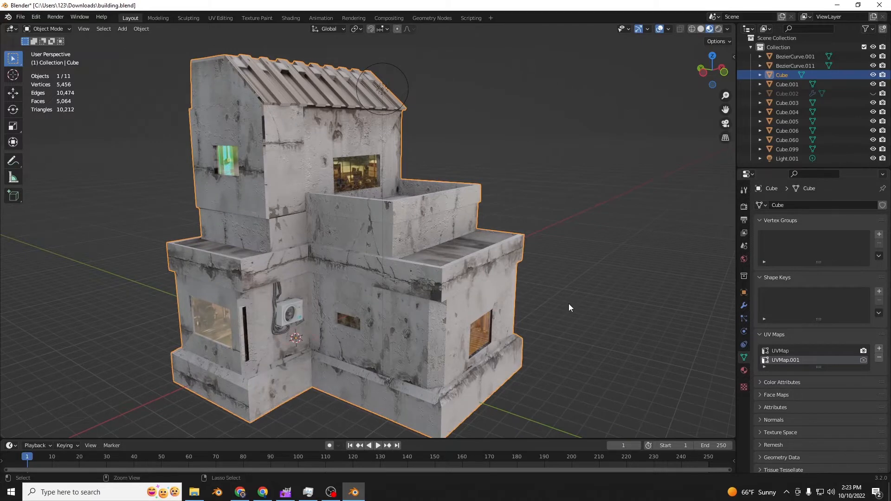
{"action": "key", "text": "ctrl+v"}
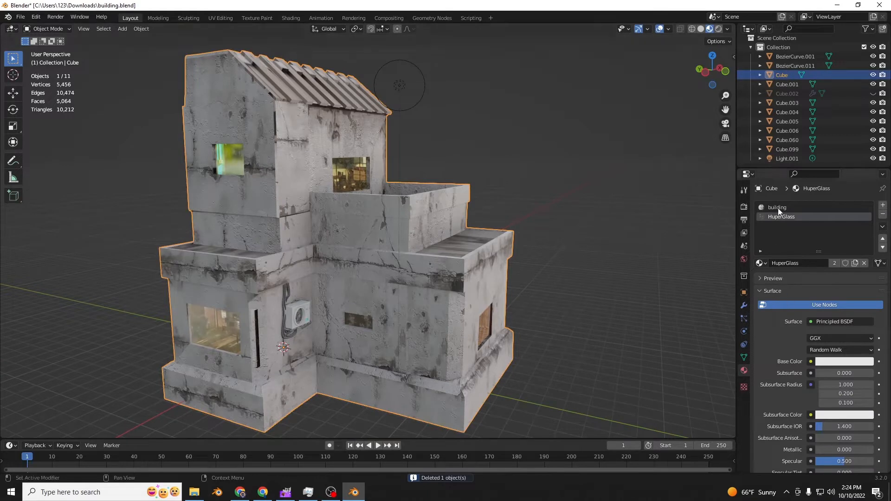
{"action": "left_click", "coordinate": [762, 263]}
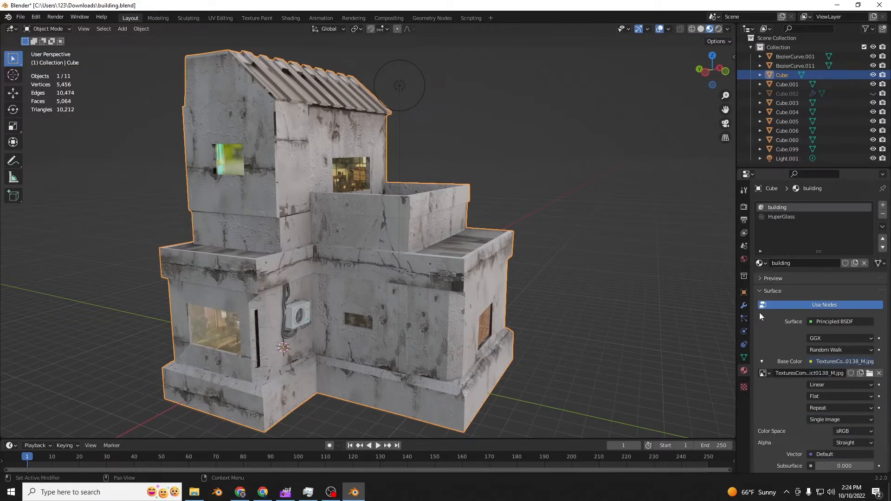
Assign the BASE leaf-paint material to the building
{"action": "left_click", "coordinate": [762, 263]}
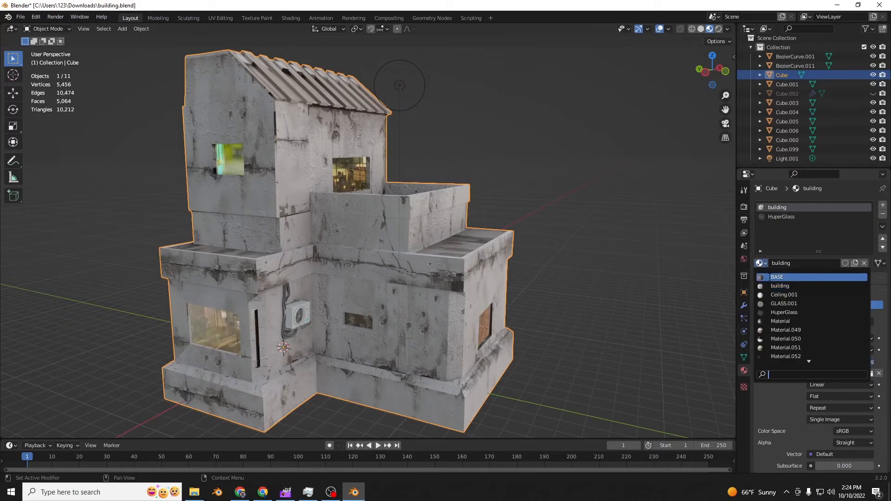
{"action": "left_click", "coordinate": [777, 276]}
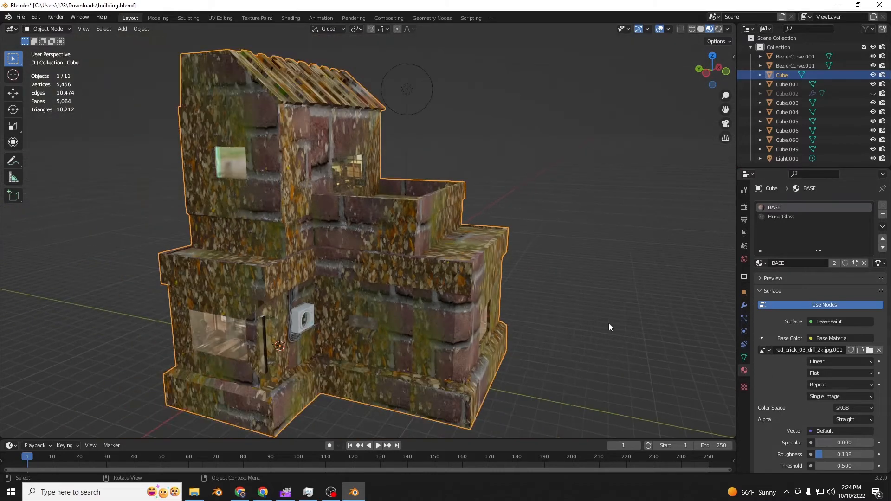
Replace the base image with TexturesCom_BuildingsDerelict0138_M.jpg from the IMAGES folder
{"action": "left_click", "coordinate": [868, 349]}
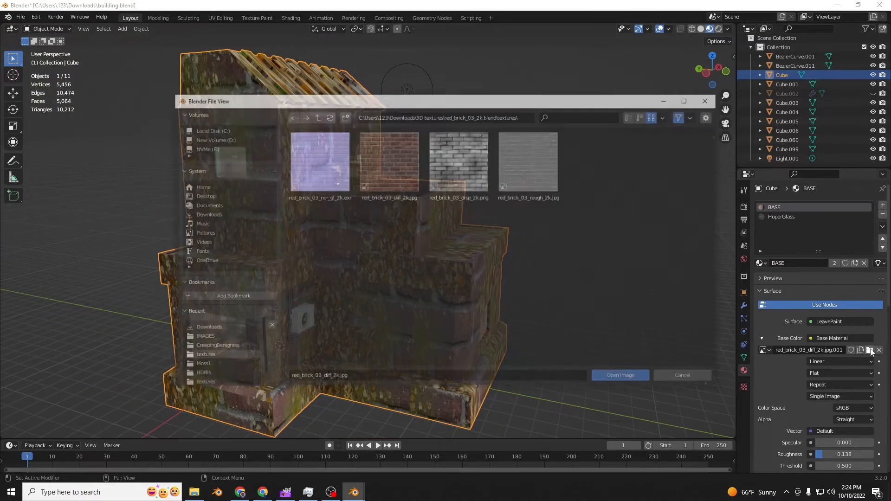
{"action": "left_click", "coordinate": [202, 337]}
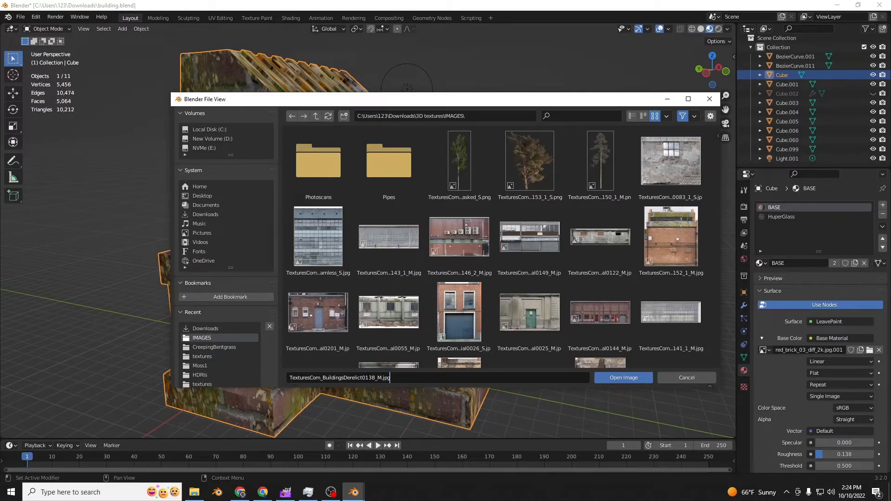
{"action": "left_click", "coordinate": [623, 378]}
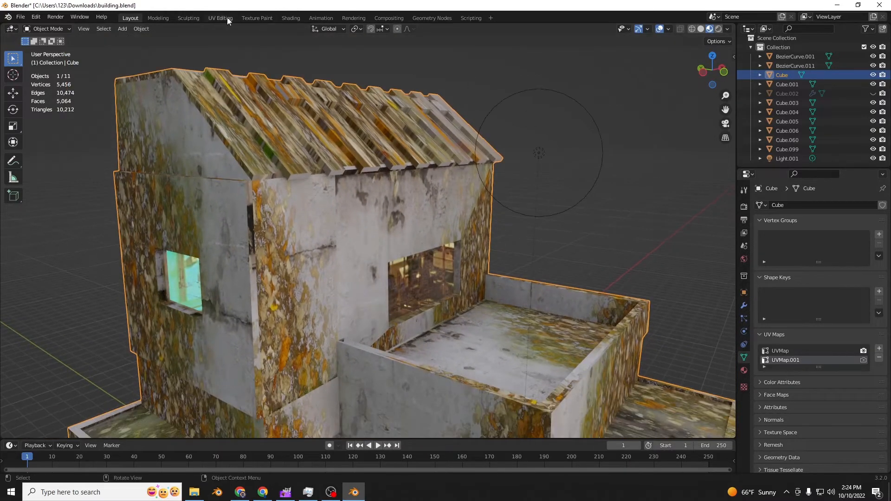
Scale up all UVs of UVMap.001 in UV Editing, then move to the Shading workspace
{"action": "left_click", "coordinate": [220, 17]}
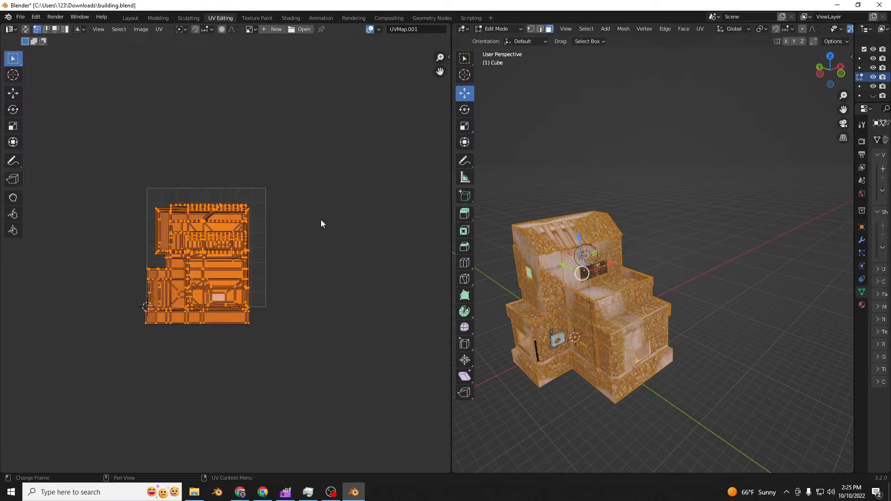
{"action": "mouse_move", "coordinate": [254, 43]}
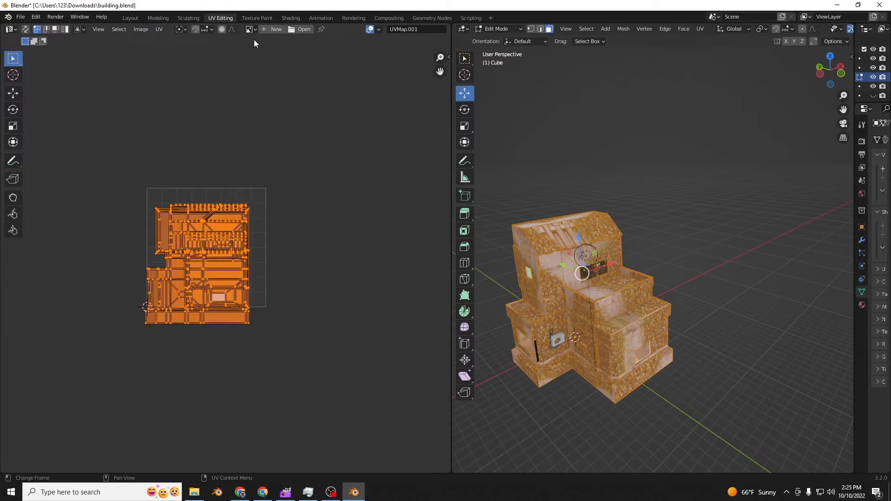
{"action": "mouse_move", "coordinate": [185, 36]}
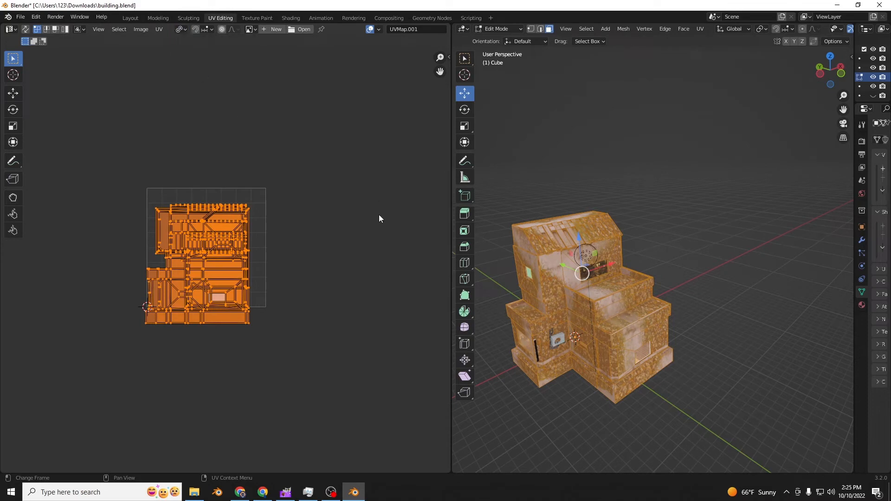
{"action": "key", "text": "s"}
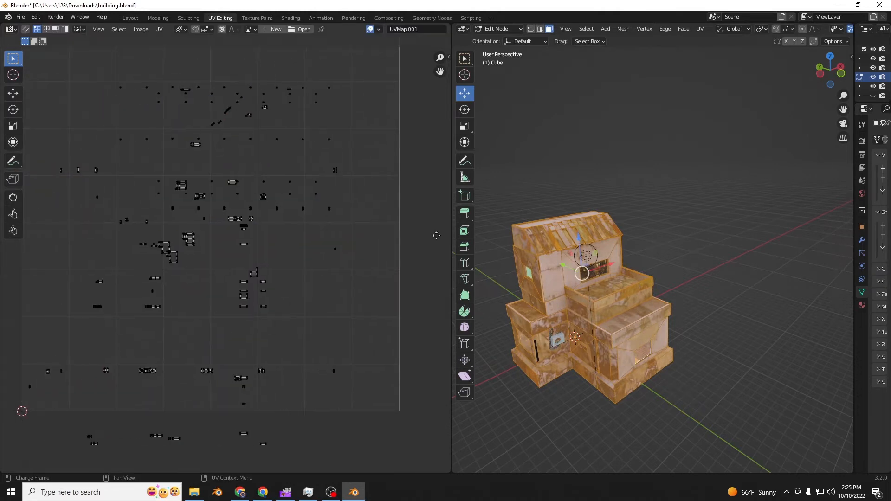
{"action": "left_click", "coordinate": [199, 196]}
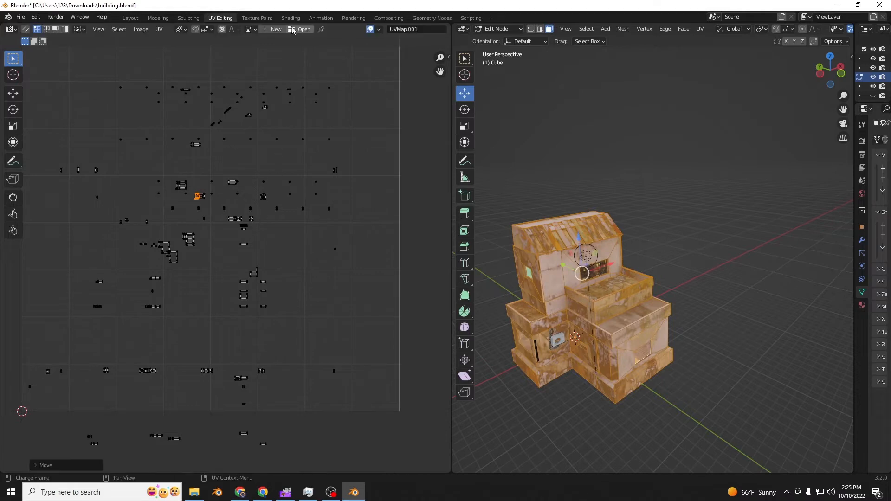
{"action": "left_click", "coordinate": [290, 17]}
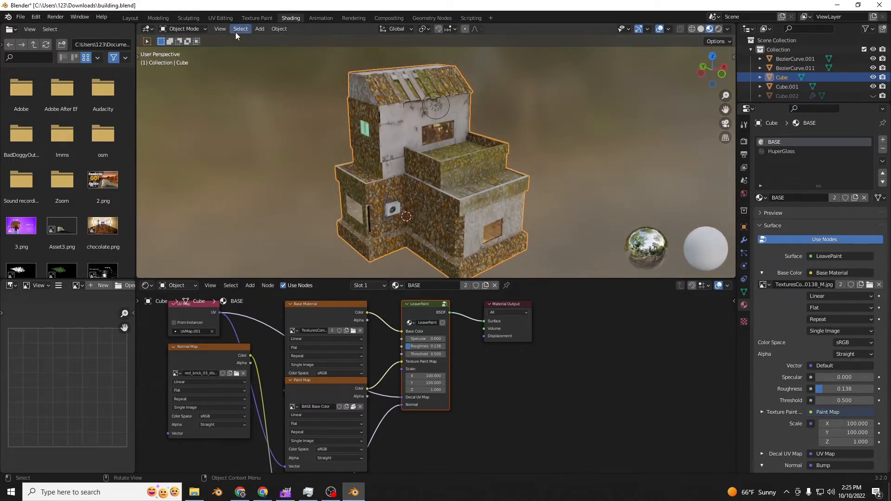
Zoom to the roof, pass through Animation and land in Texture Paint workspace
{"action": "left_click", "coordinate": [717, 29]}
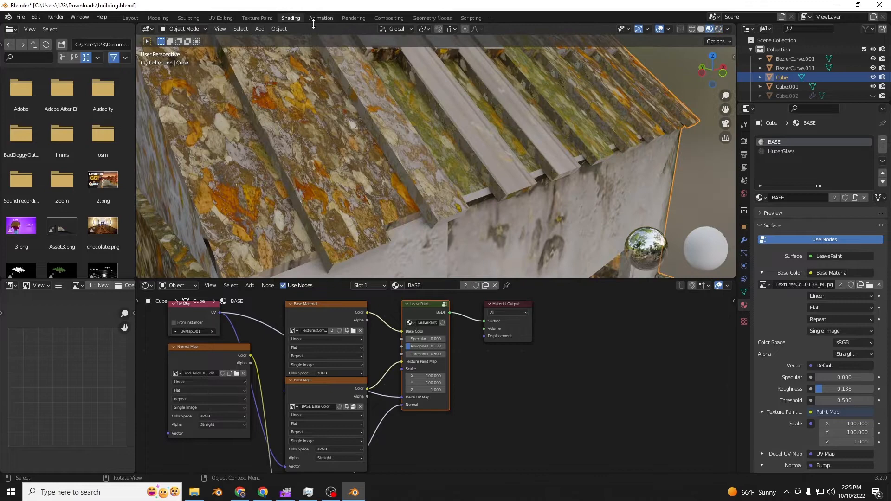
{"action": "left_click", "coordinate": [321, 18]}
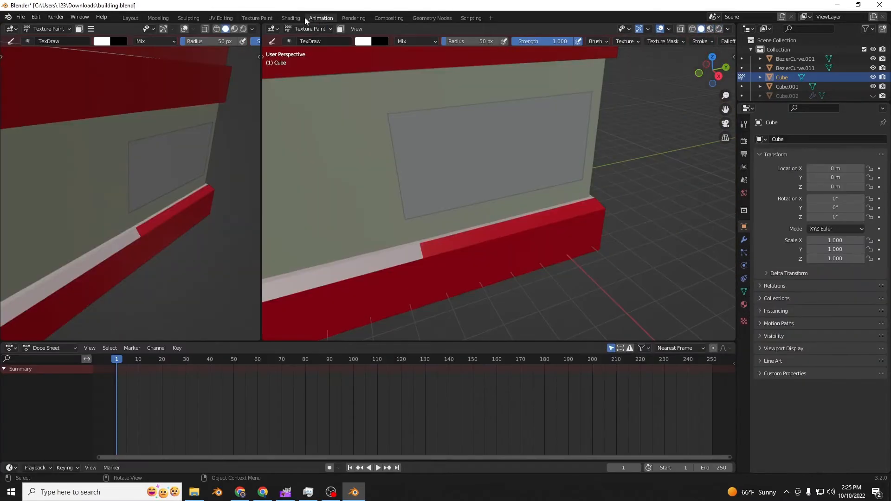
{"action": "left_click", "coordinate": [257, 18]}
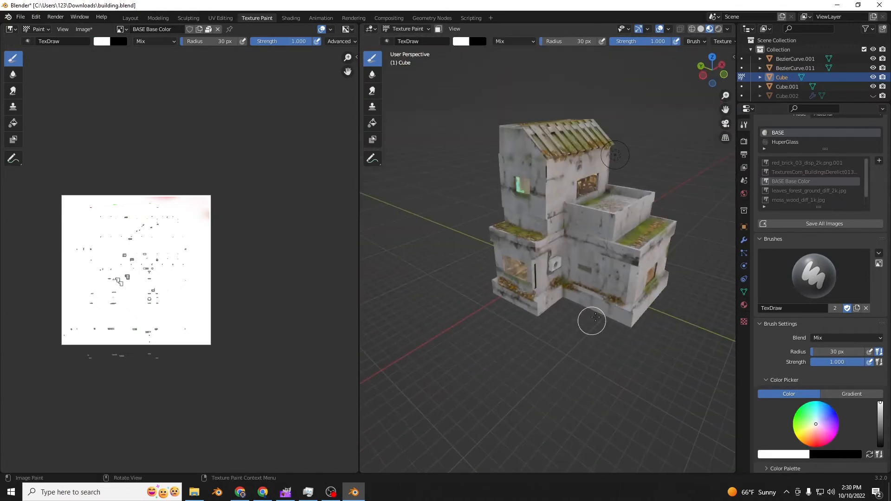
Return to Layout to move Light.001 near the leaf-covered roof
{"action": "left_click", "coordinate": [129, 18]}
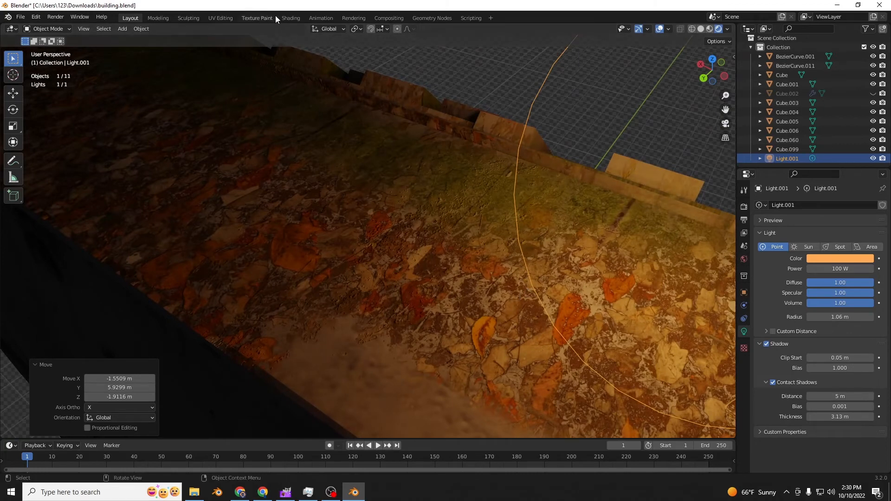
Enter the Shading workspace to raise the LeavePaint Bump Distance values
{"action": "left_click", "coordinate": [291, 18]}
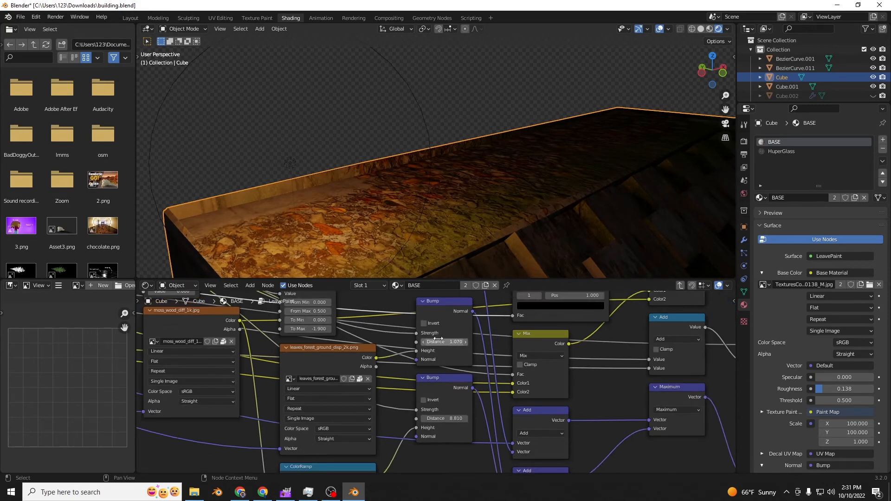
Zoom out of the node editor and return to Layout showing the whole painted building
{"action": "scroll", "scroll_direction": "down", "scroll_amount": 3}
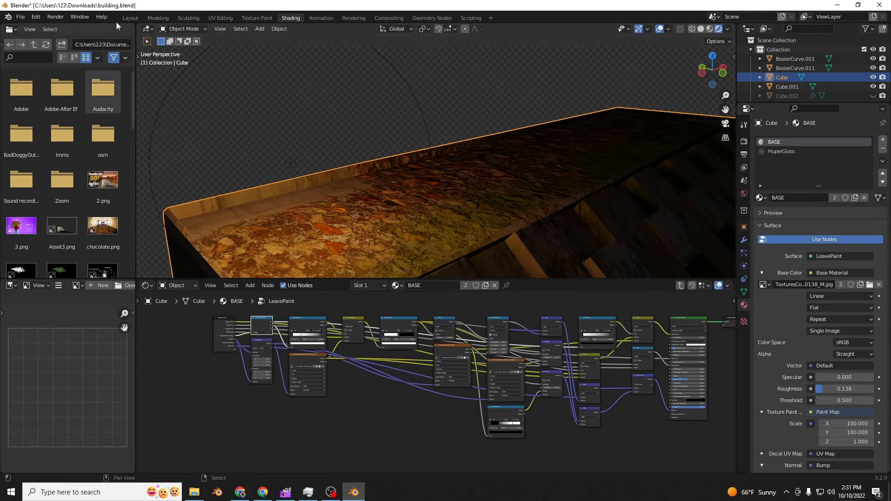
{"action": "left_click", "coordinate": [129, 18]}
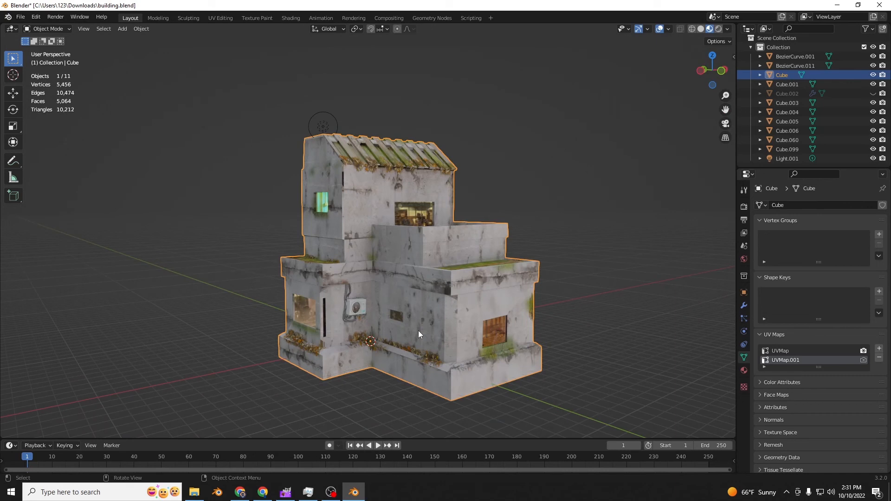
{"action": "mouse_move", "coordinate": [405, 365]}
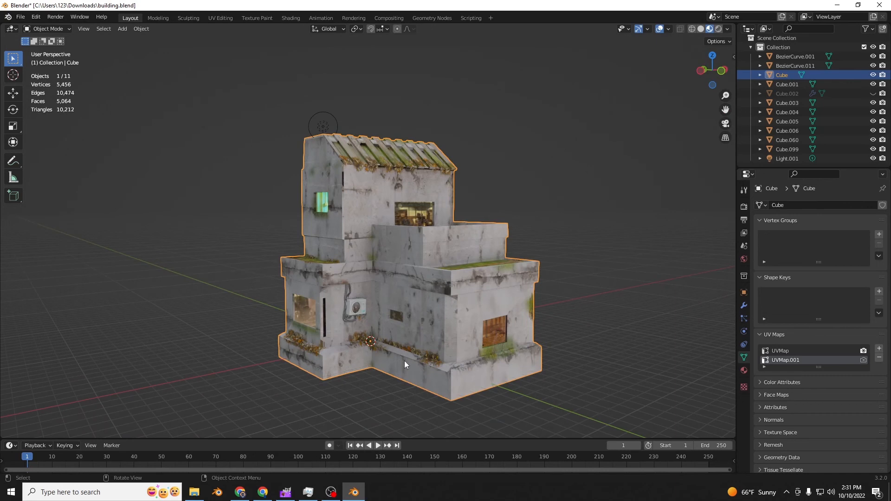
{"action": "left_click", "coordinate": [290, 17]}
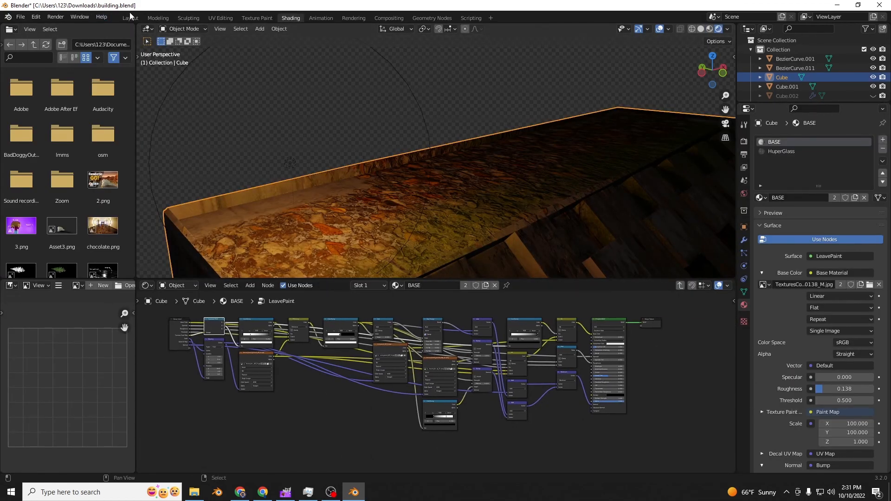
{"action": "left_click", "coordinate": [130, 18]}
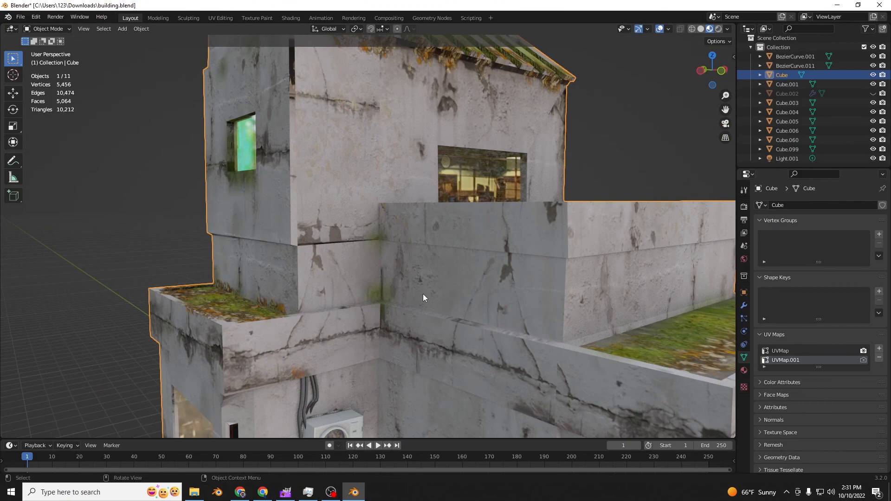